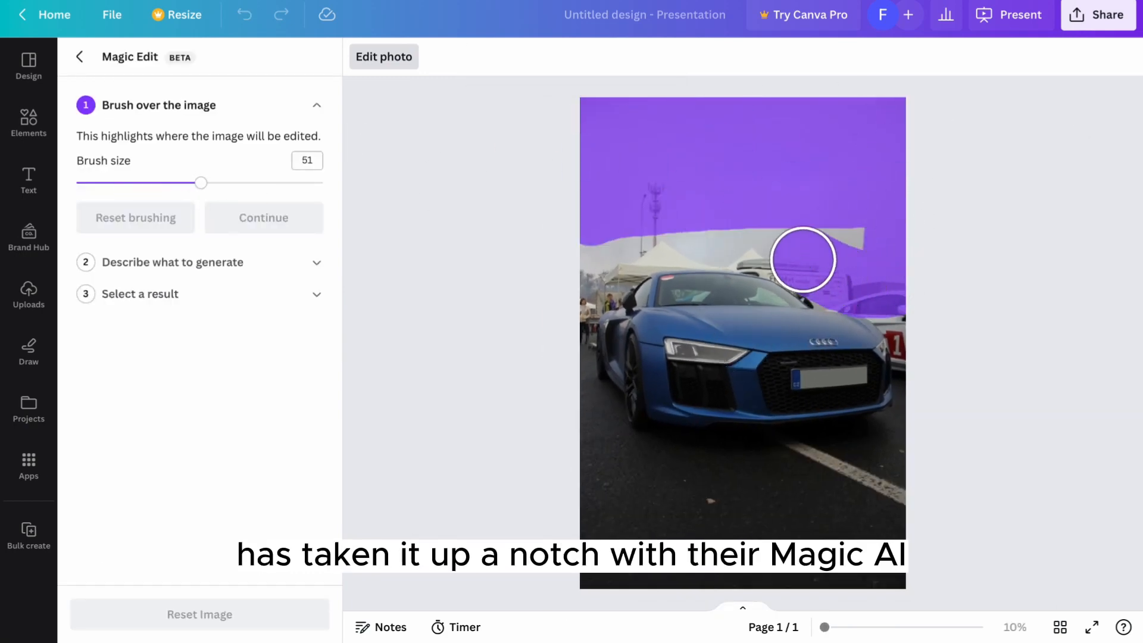
Step: Regenerate the Audi photo's snowy-mountain Magic Edit results, then return to the Canva home page
{"action": "left_click", "coordinate": [263, 218]}
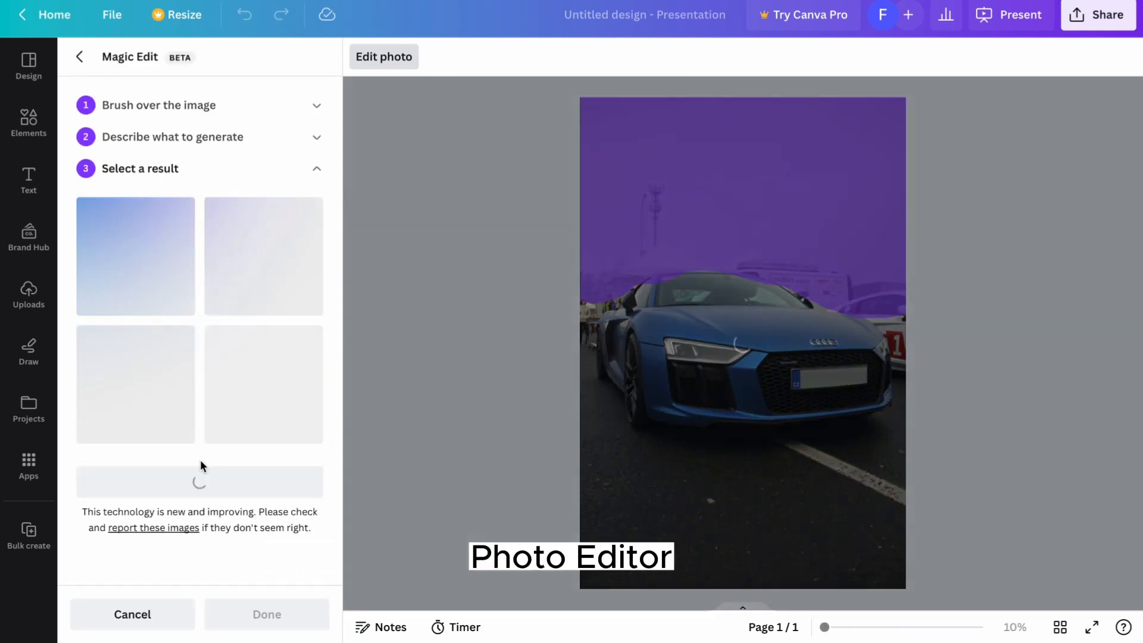
{"action": "left_click", "coordinate": [135, 384]}
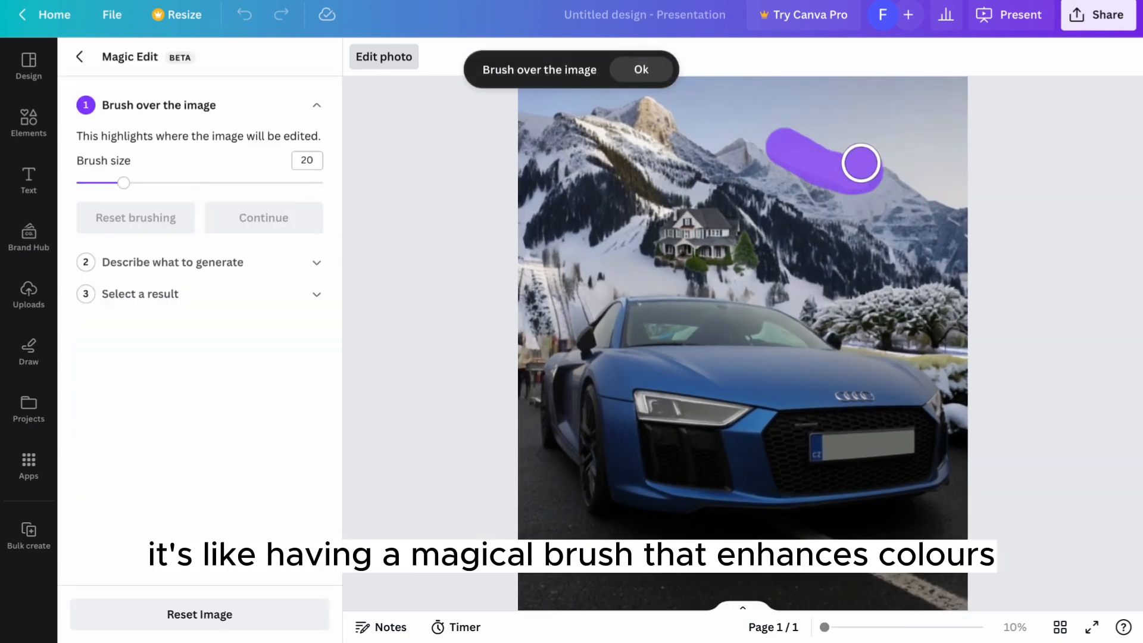
{"action": "left_click", "coordinate": [264, 218]}
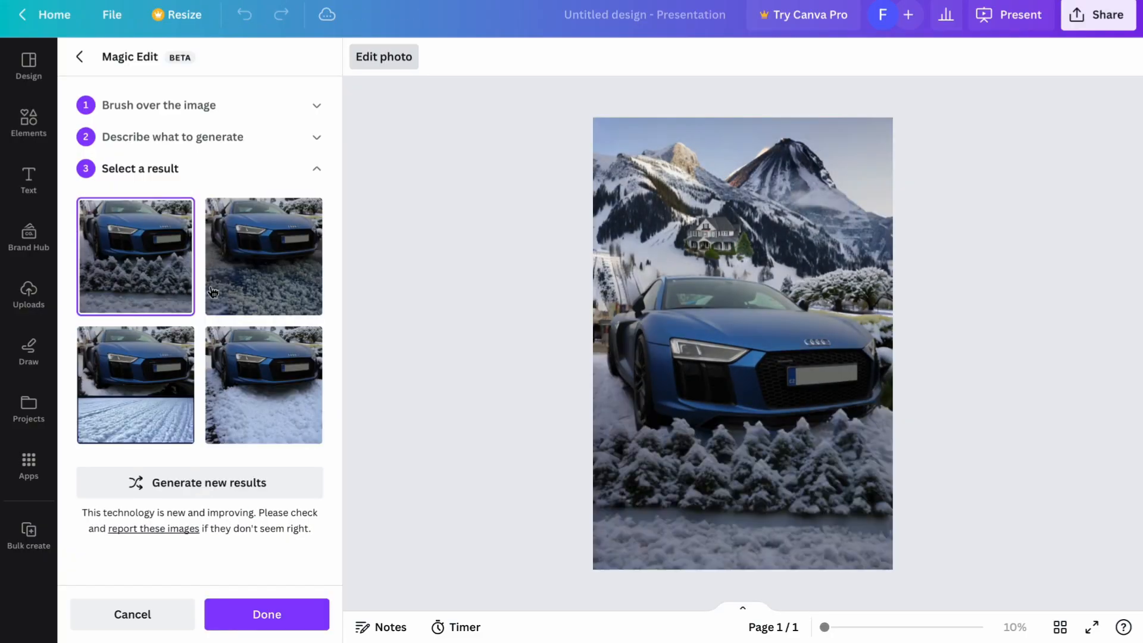
{"action": "left_click", "coordinate": [200, 481]}
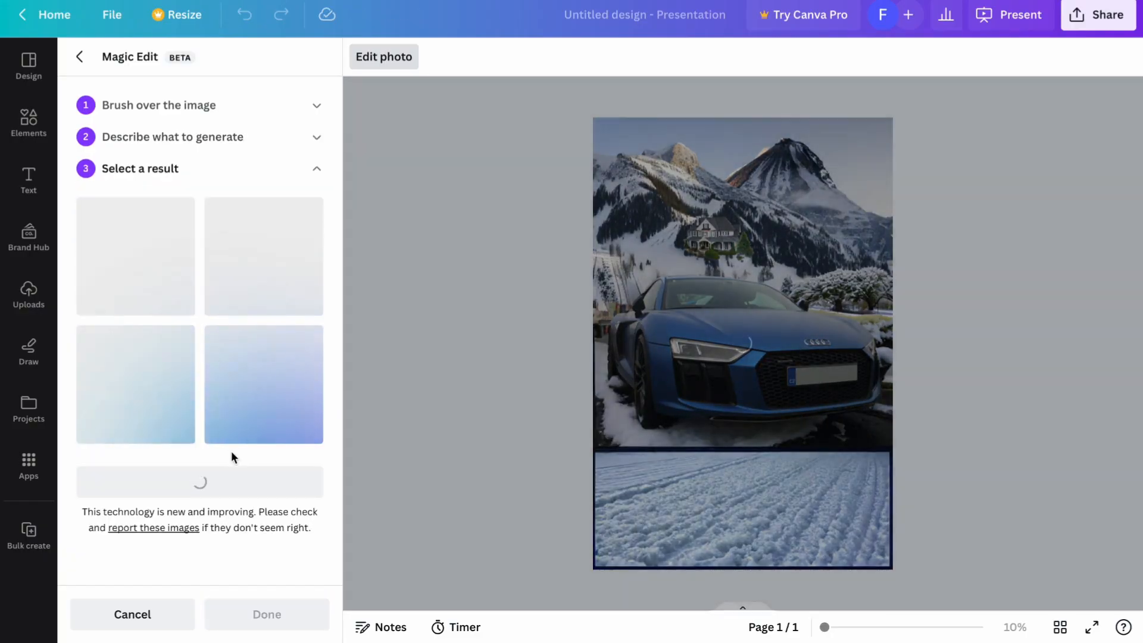
{"action": "left_click", "coordinate": [263, 384]}
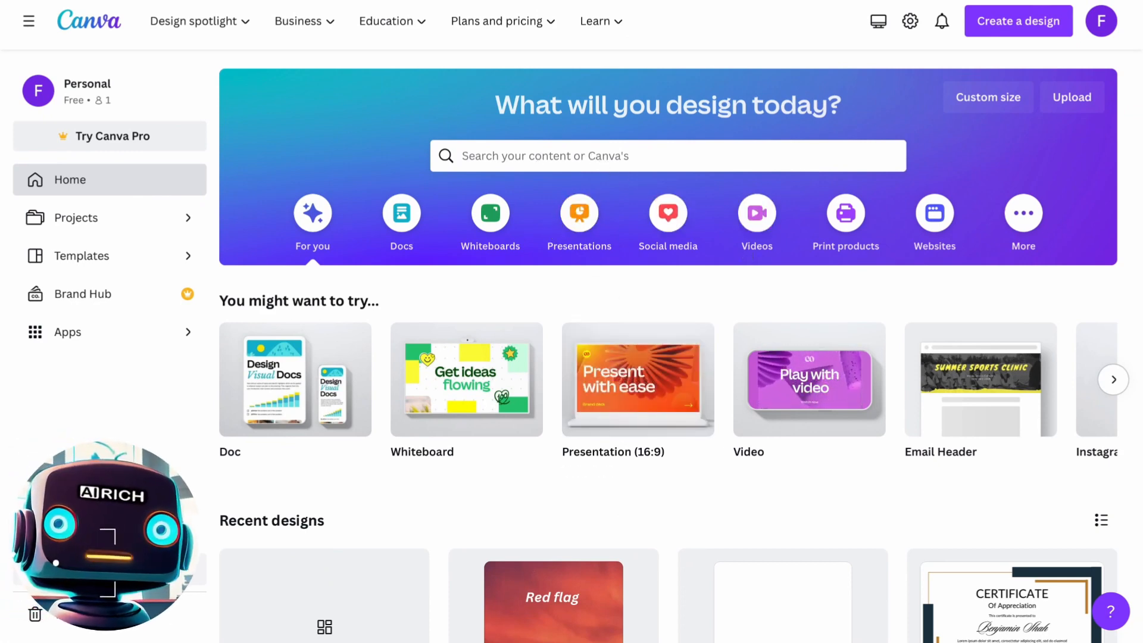
Step: Start a new design from the blue Audi photo and enlarge it to the page height
{"action": "type", "text": "photo"}
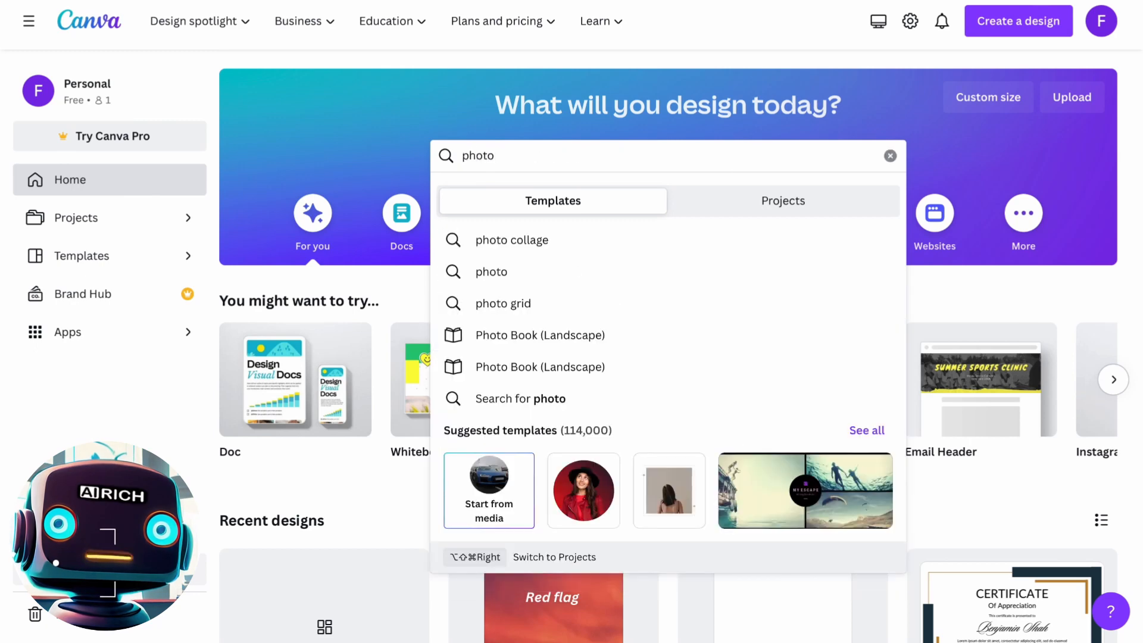
{"action": "left_click", "coordinate": [489, 490]}
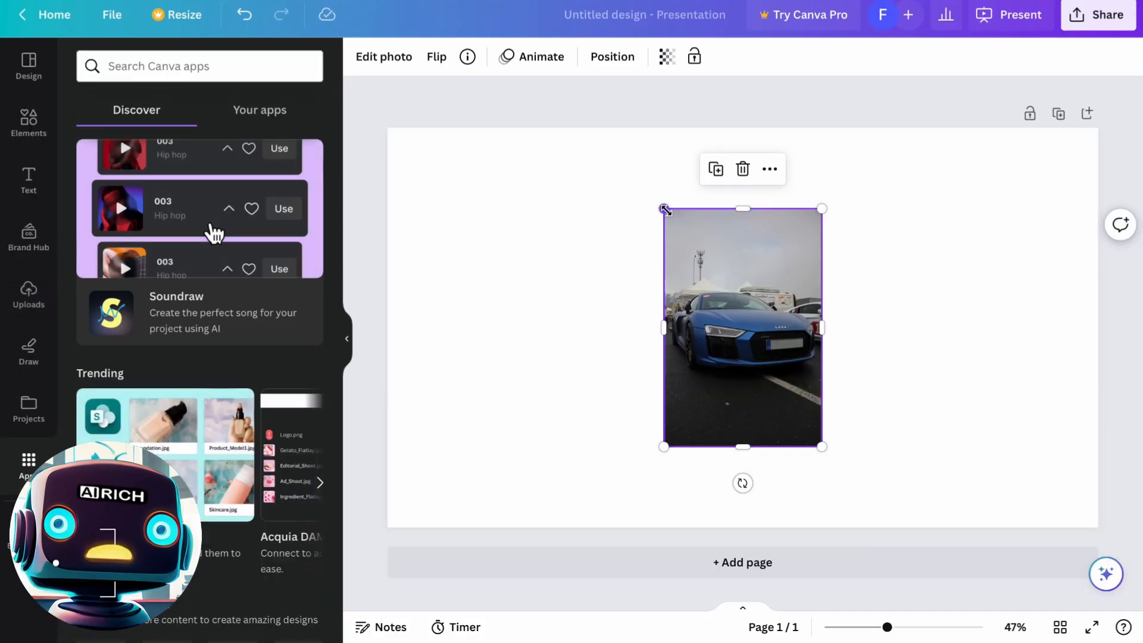
{"action": "left_click_drag", "start_coordinate": [663, 209], "coordinate": [613, 131]}
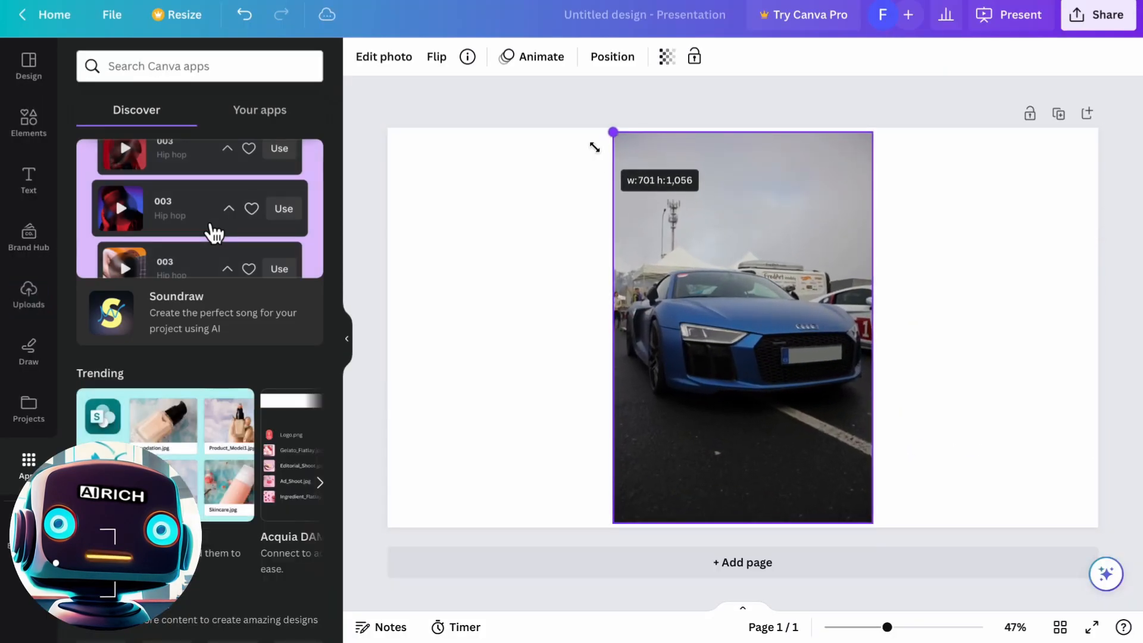
Step: Open Magic Edit on the selected car photo
{"action": "left_click", "coordinate": [742, 327]}
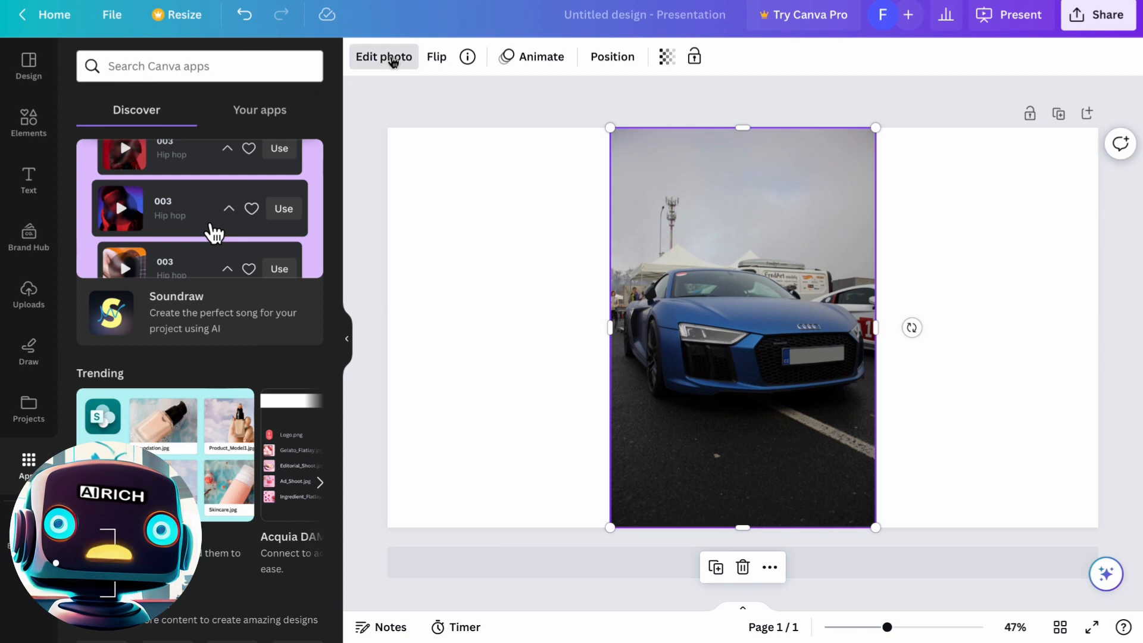
{"action": "left_click", "coordinate": [383, 57]}
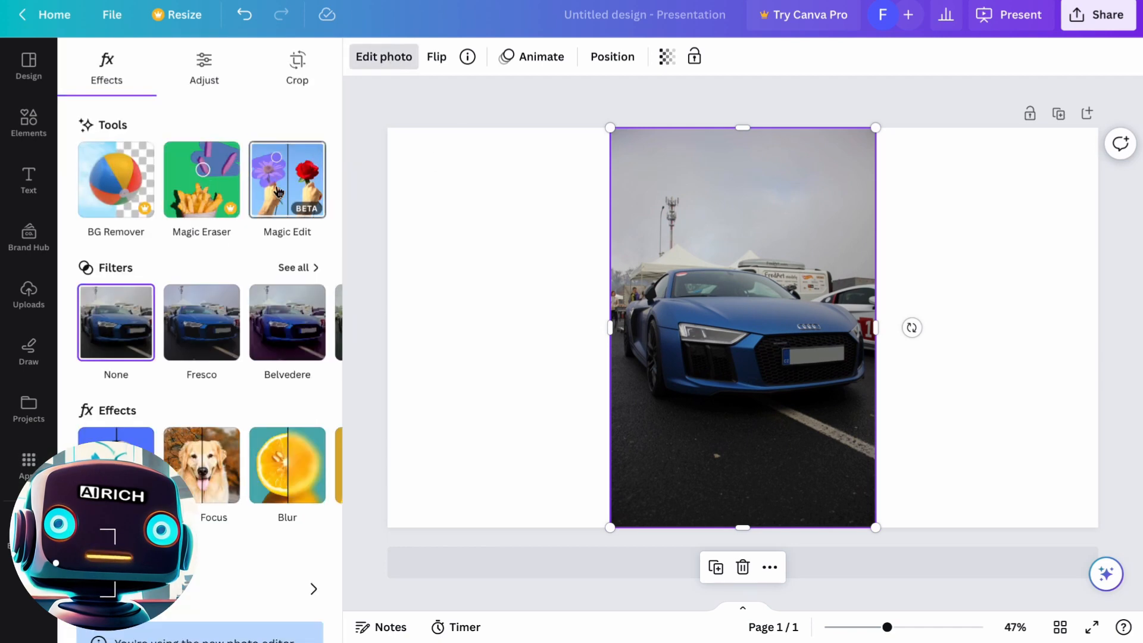
{"action": "left_click", "coordinate": [286, 179]}
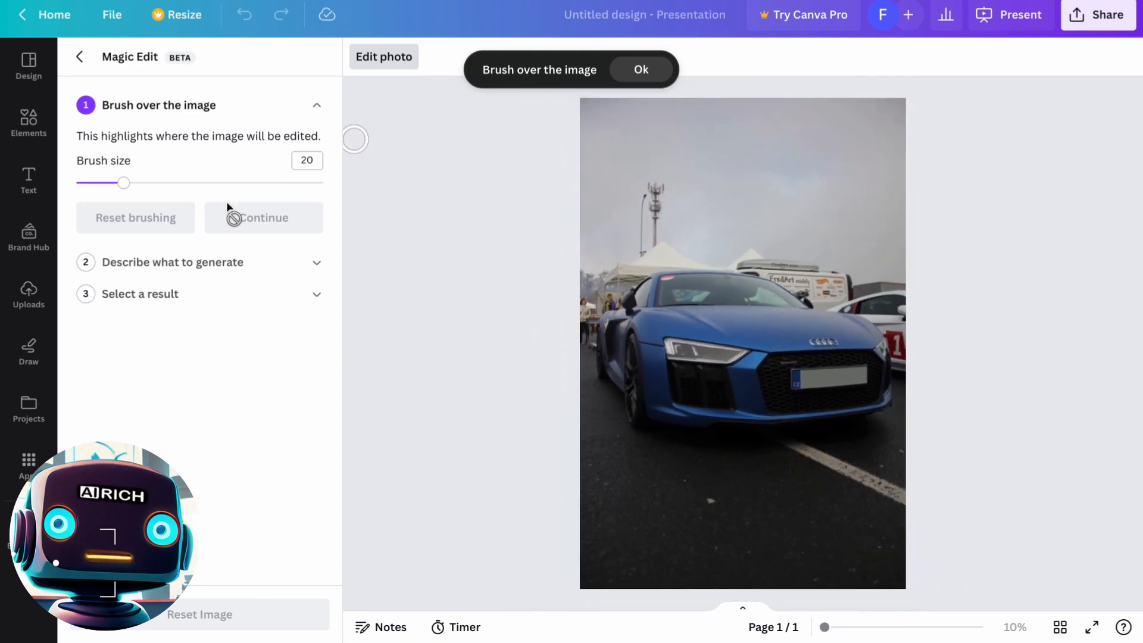
Step: Brush over the sky with a larger brush and generate snowy mountains
{"action": "left_click_drag", "start_coordinate": [124, 182], "coordinate": [201, 183]}
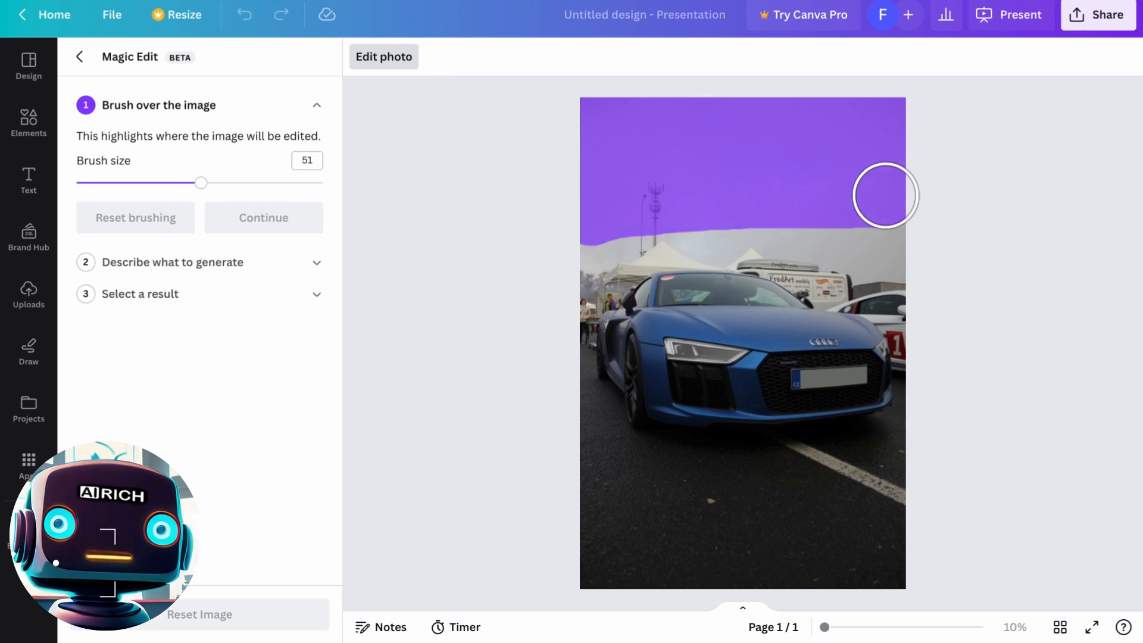
{"action": "left_click_drag", "start_coordinate": [886, 195], "coordinate": [628, 253]}
{"action": "type", "text": "mountains with snow"}
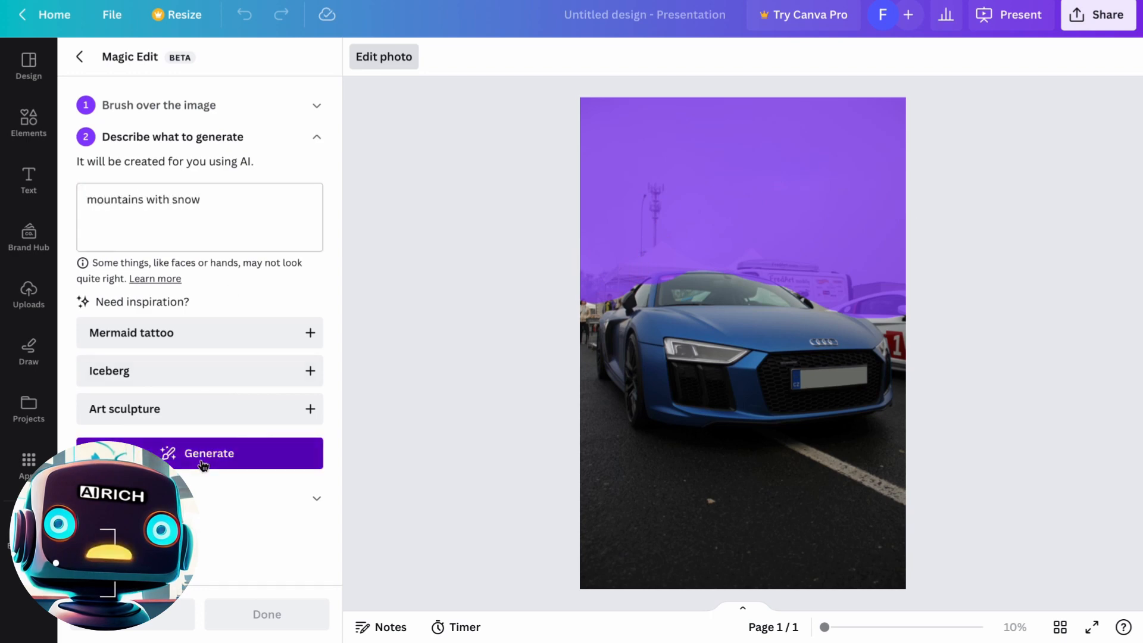
{"action": "left_click", "coordinate": [199, 453]}
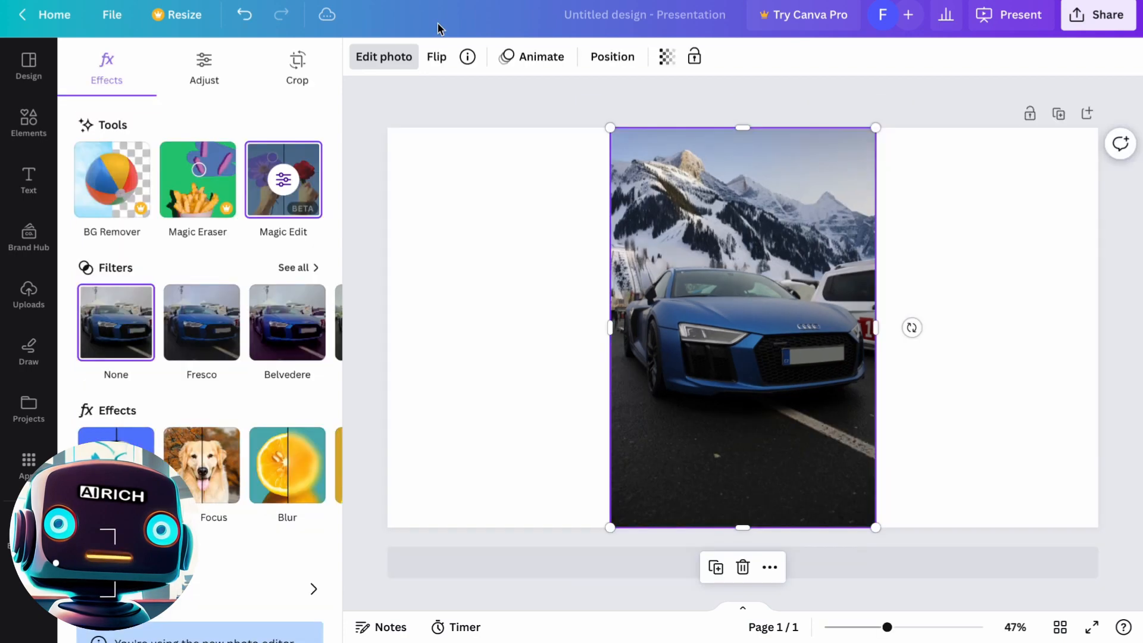
Step: Replace the right-side car with snowy trees and add a hillside chalet
{"action": "left_click", "coordinate": [282, 180]}
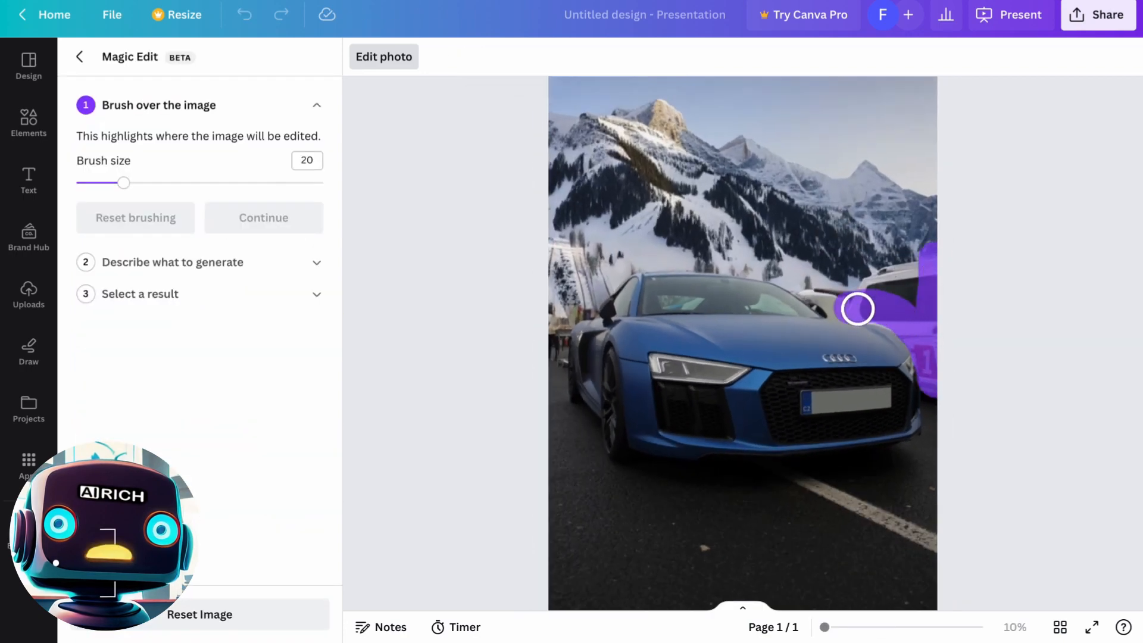
{"action": "type", "text": "trees with"}
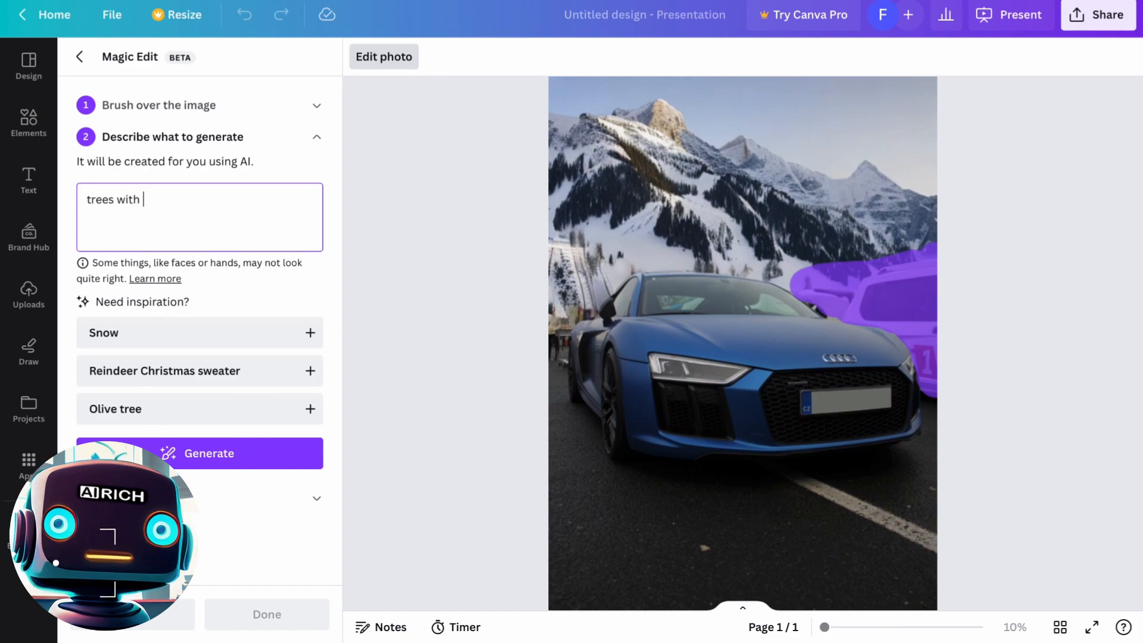
{"action": "left_click", "coordinate": [199, 452]}
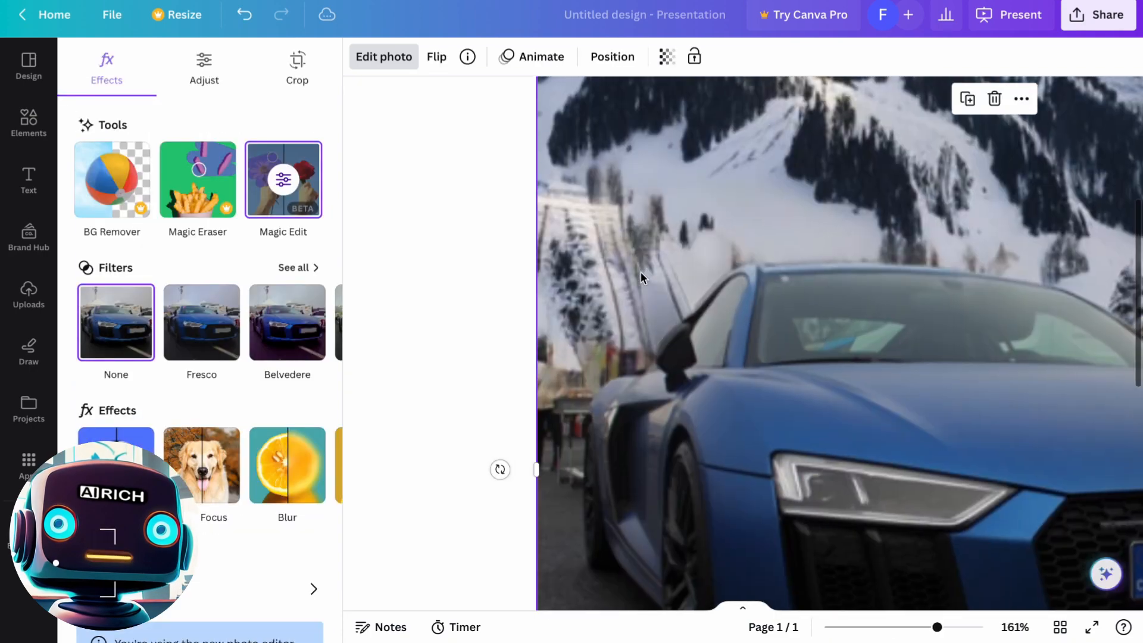
{"action": "left_click", "coordinate": [283, 180]}
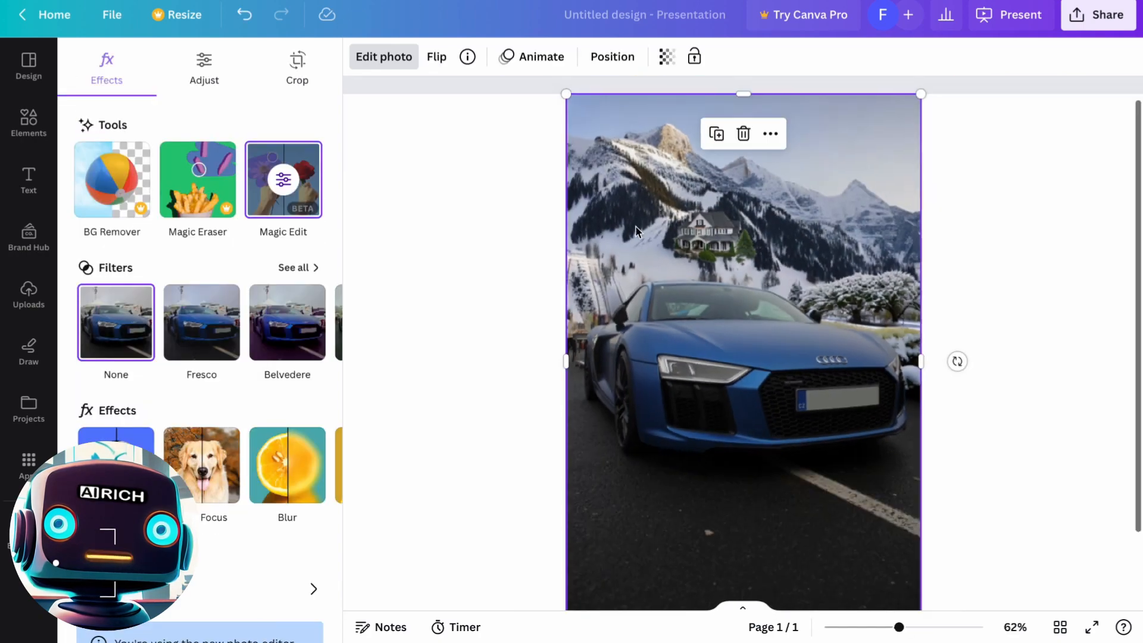
{"action": "left_click", "coordinate": [283, 180]}
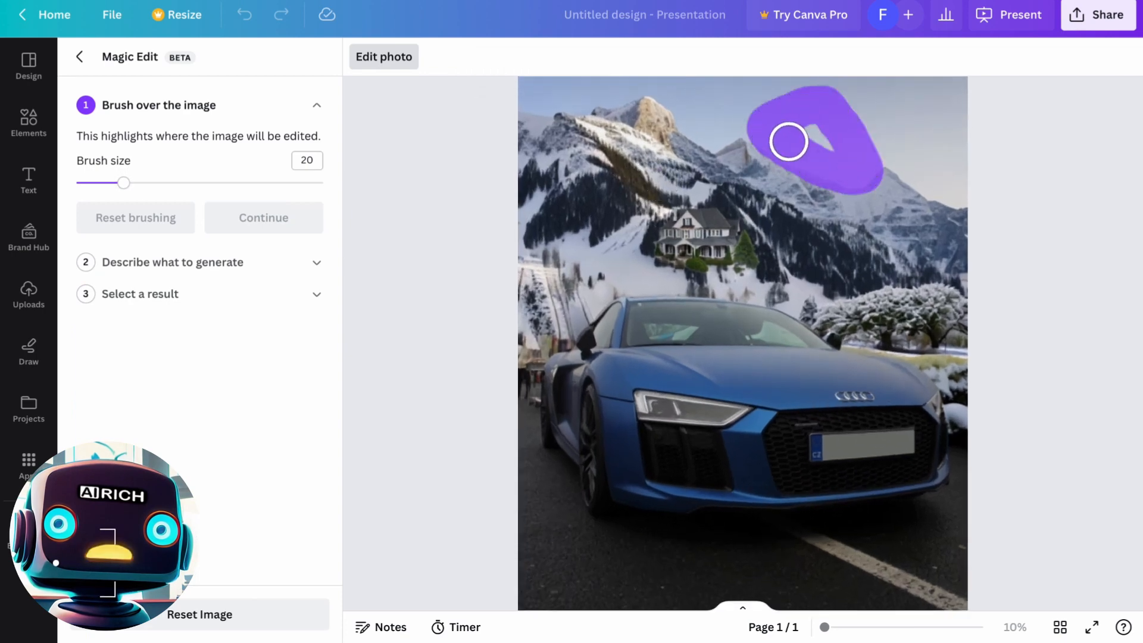
{"action": "left_click", "coordinate": [263, 217]}
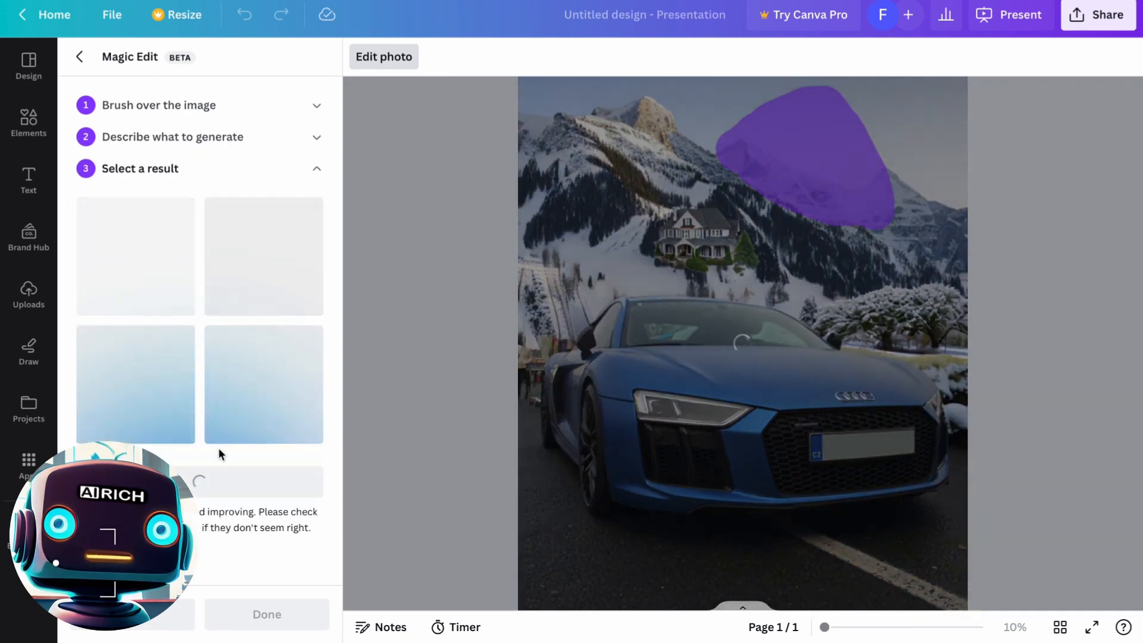
{"action": "left_click", "coordinate": [266, 614]}
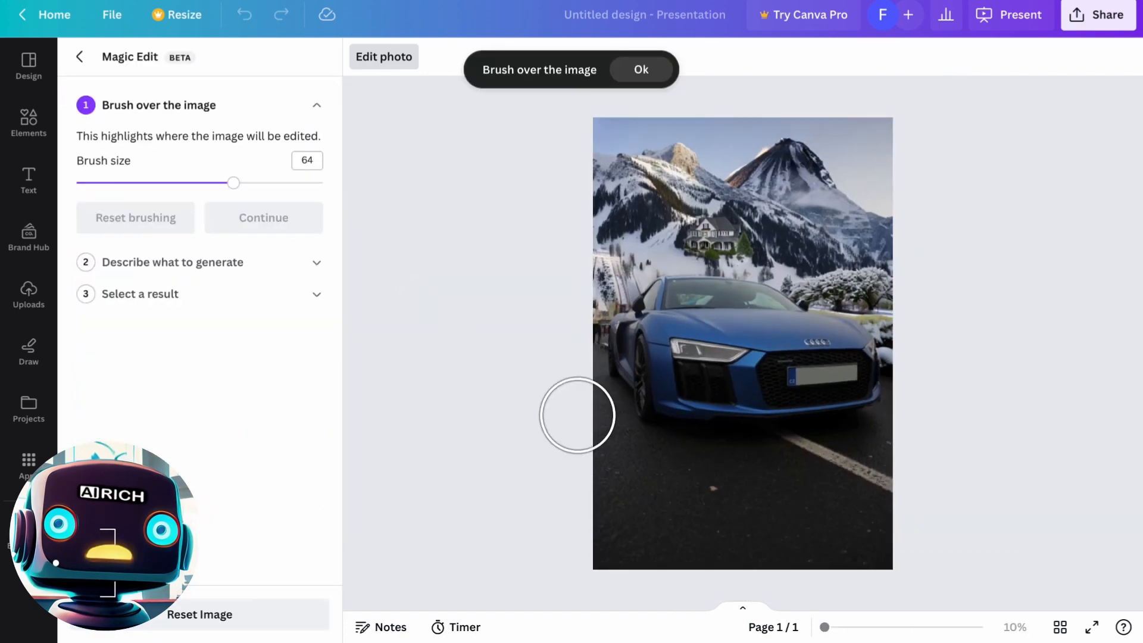
Step: Download the snowy Audi design as a PNG file
{"action": "left_click", "coordinate": [1106, 15]}
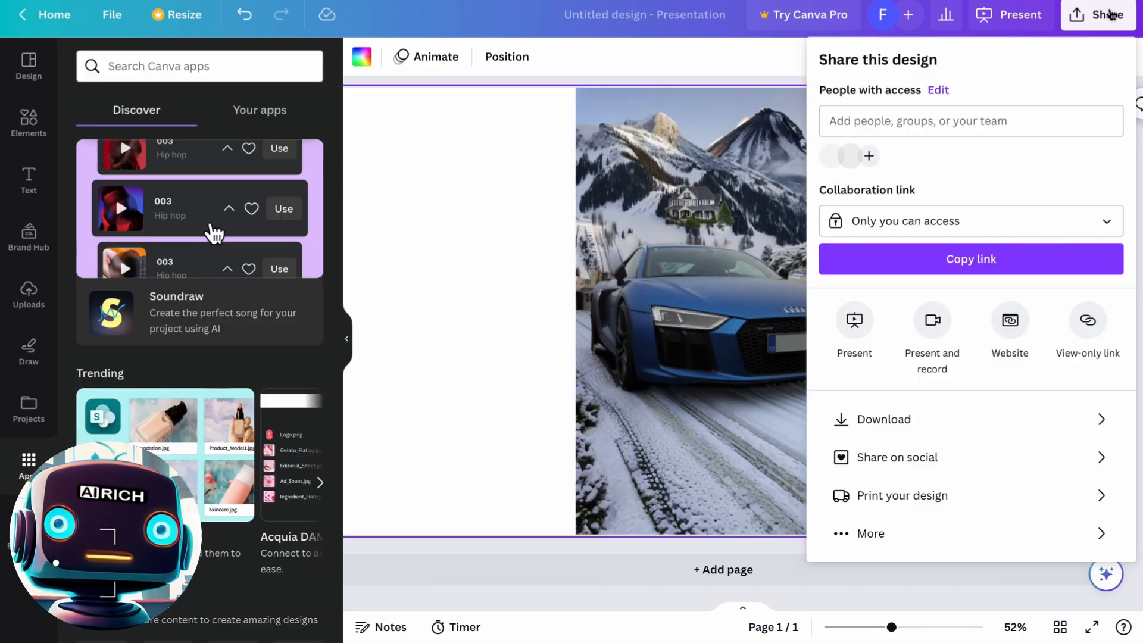
{"action": "left_click", "coordinate": [882, 419]}
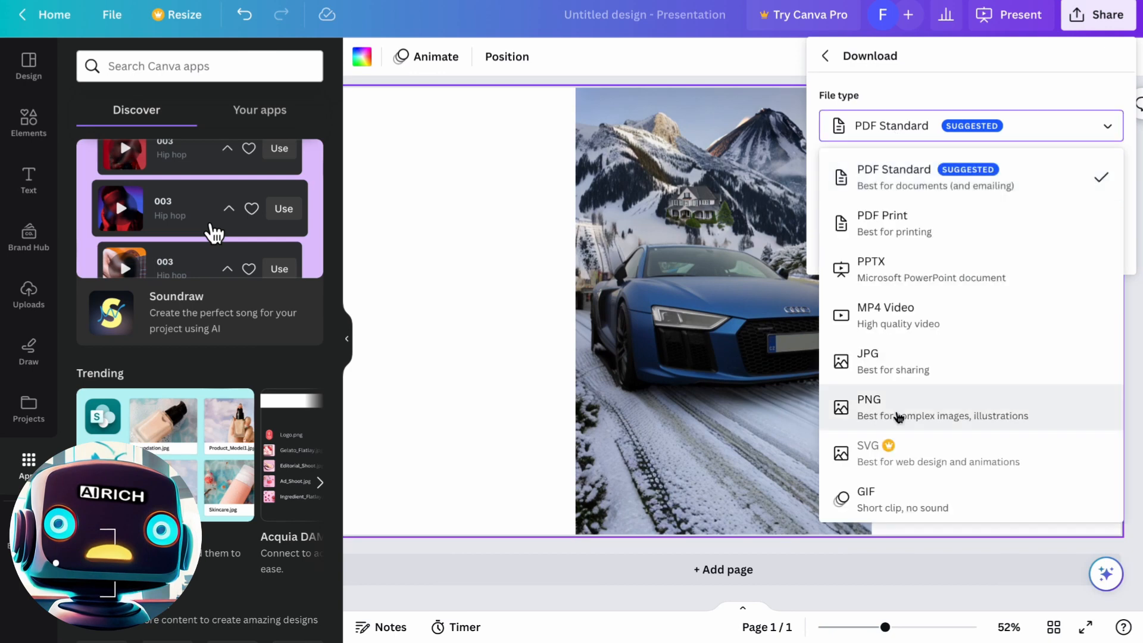
{"action": "left_click", "coordinate": [868, 399]}
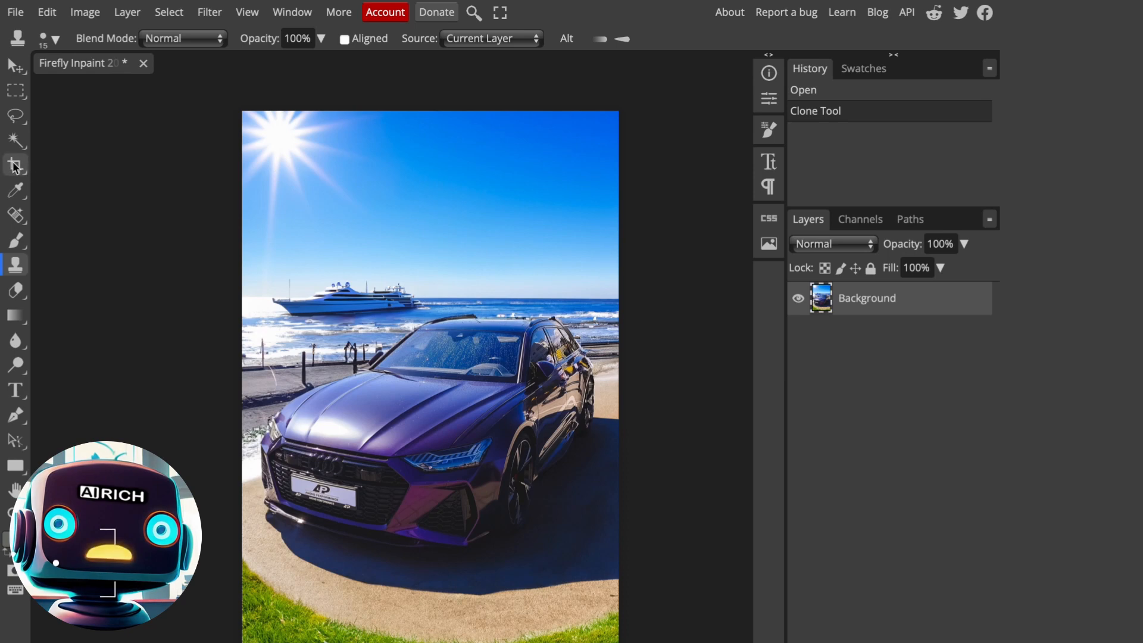
Step: Set a 16:9 crop frame on the purple Audi photo, centred around the car
{"action": "left_click", "coordinate": [16, 164]}
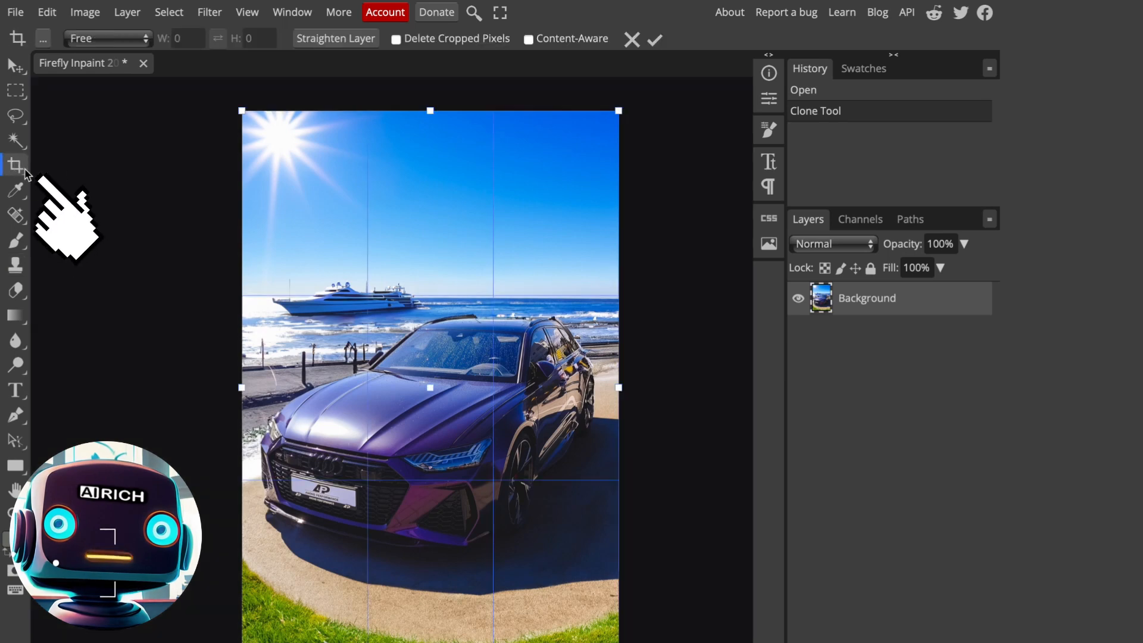
{"action": "left_click", "coordinate": [107, 38]}
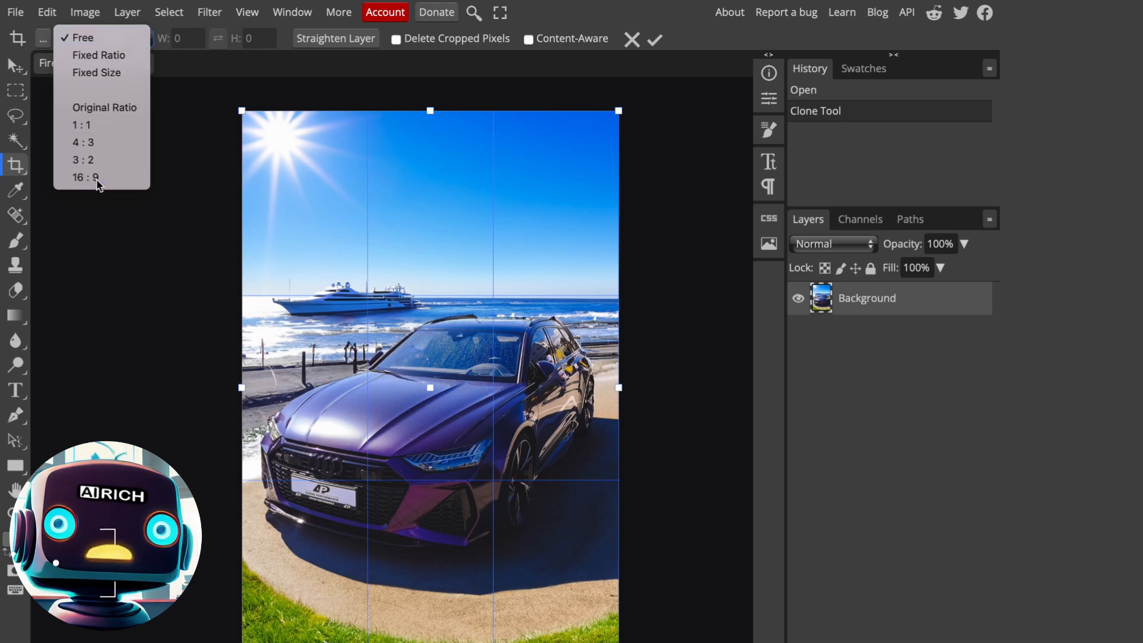
{"action": "left_click", "coordinate": [85, 177]}
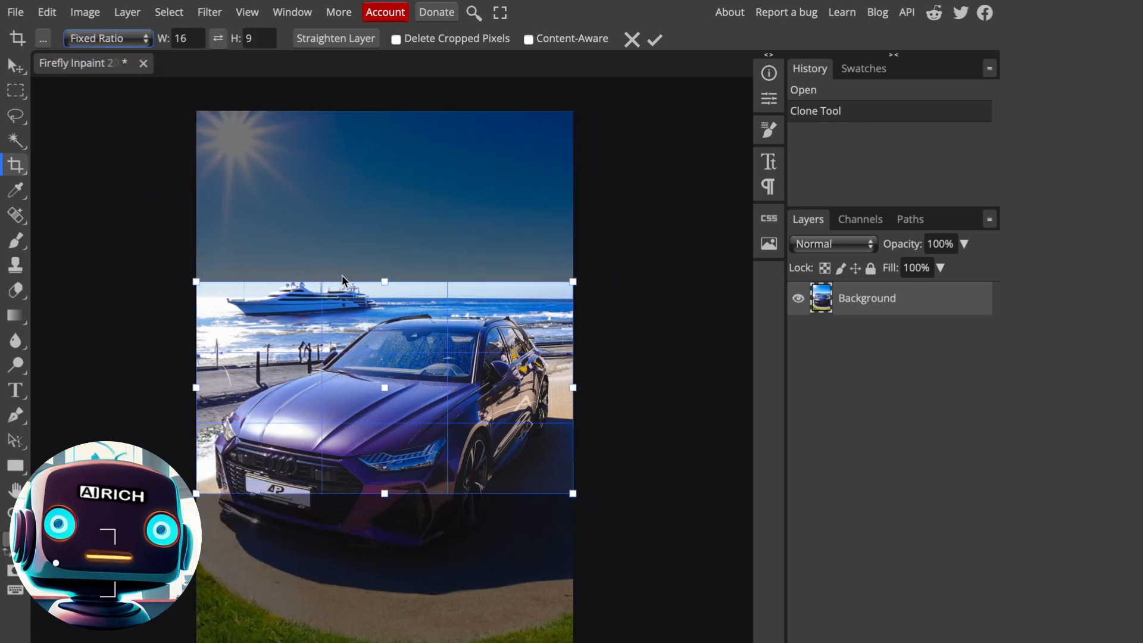
{"action": "left_click_drag", "start_coordinate": [195, 282], "coordinate": [119, 246]}
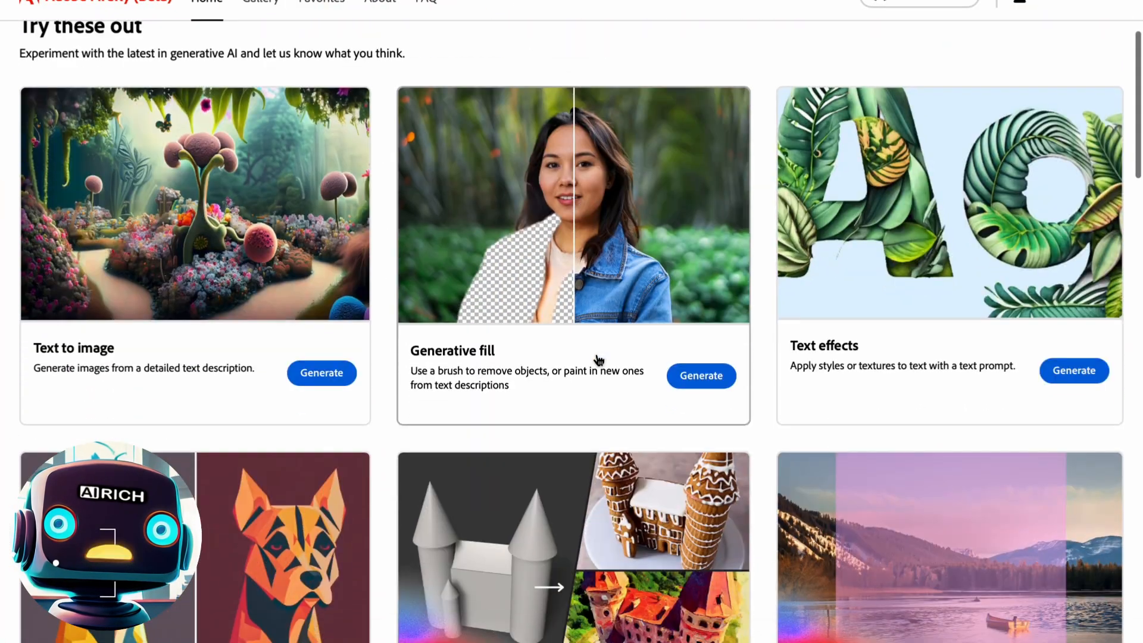
Step: Widen the purple Audi photo with Firefly Generative fill and download the result
{"action": "left_click", "coordinate": [700, 376]}
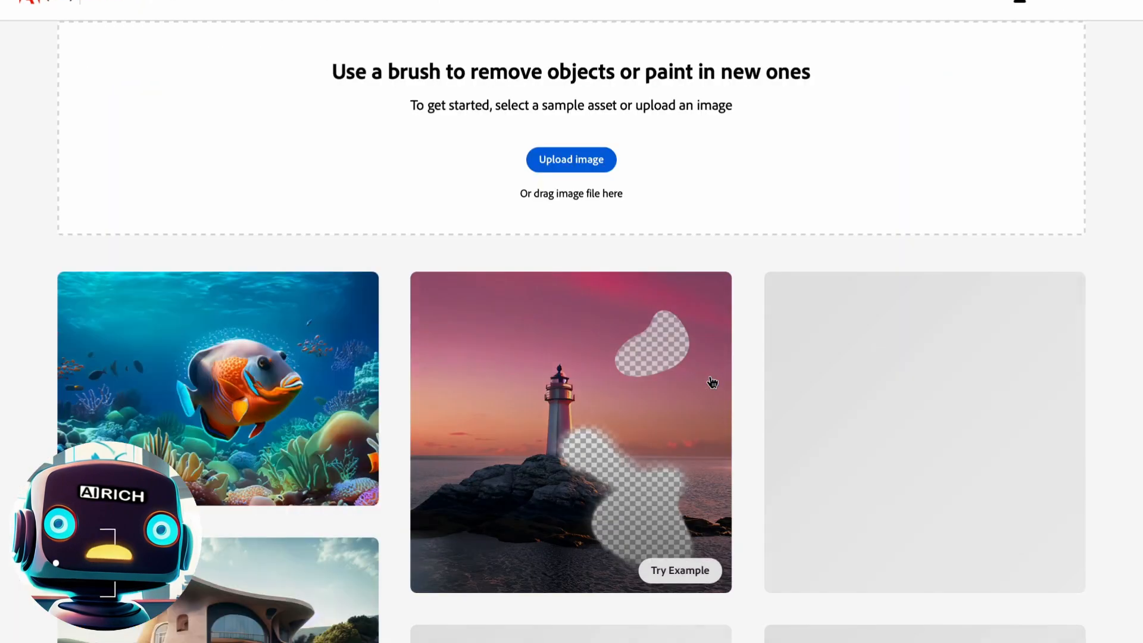
{"action": "left_click", "coordinate": [679, 571]}
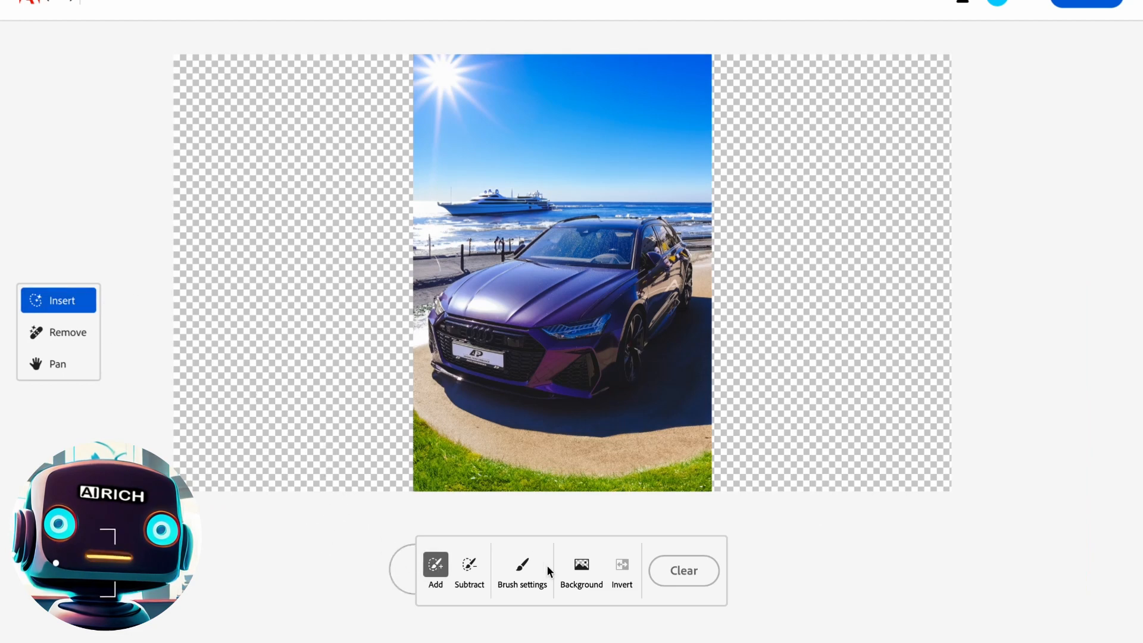
{"action": "left_click", "coordinate": [523, 568]}
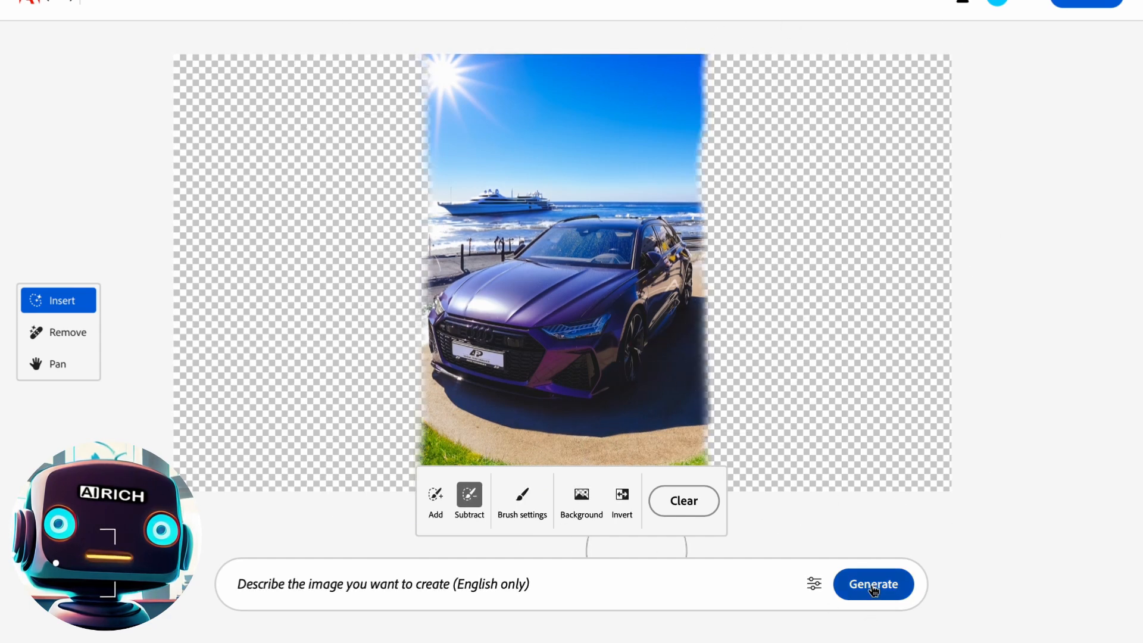
{"action": "left_click", "coordinate": [873, 584]}
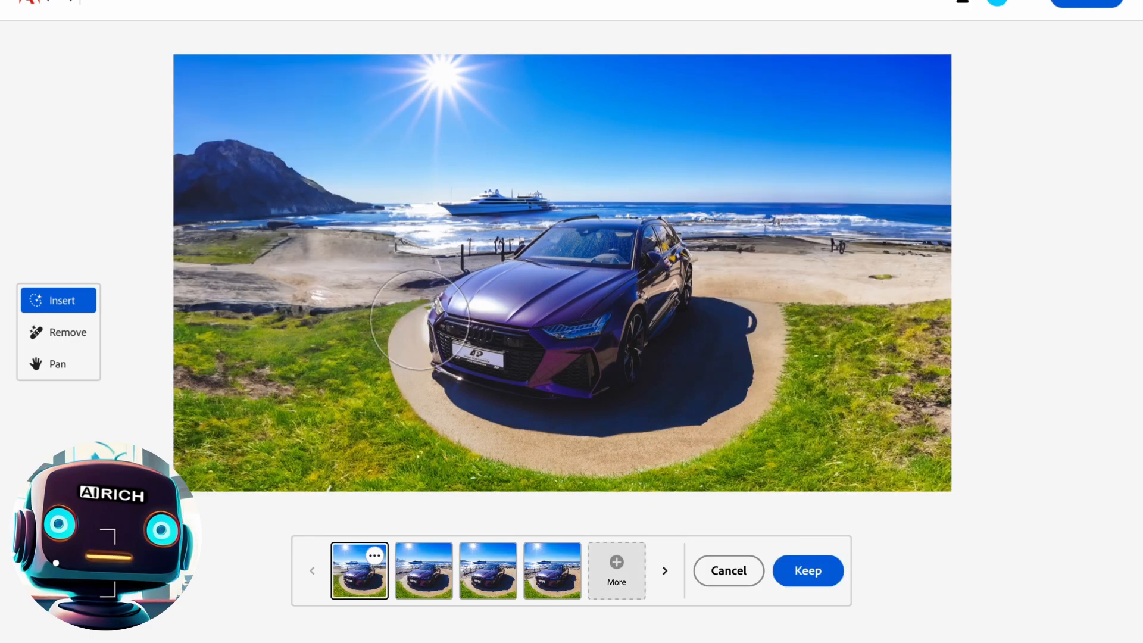
{"action": "left_click", "coordinate": [552, 570]}
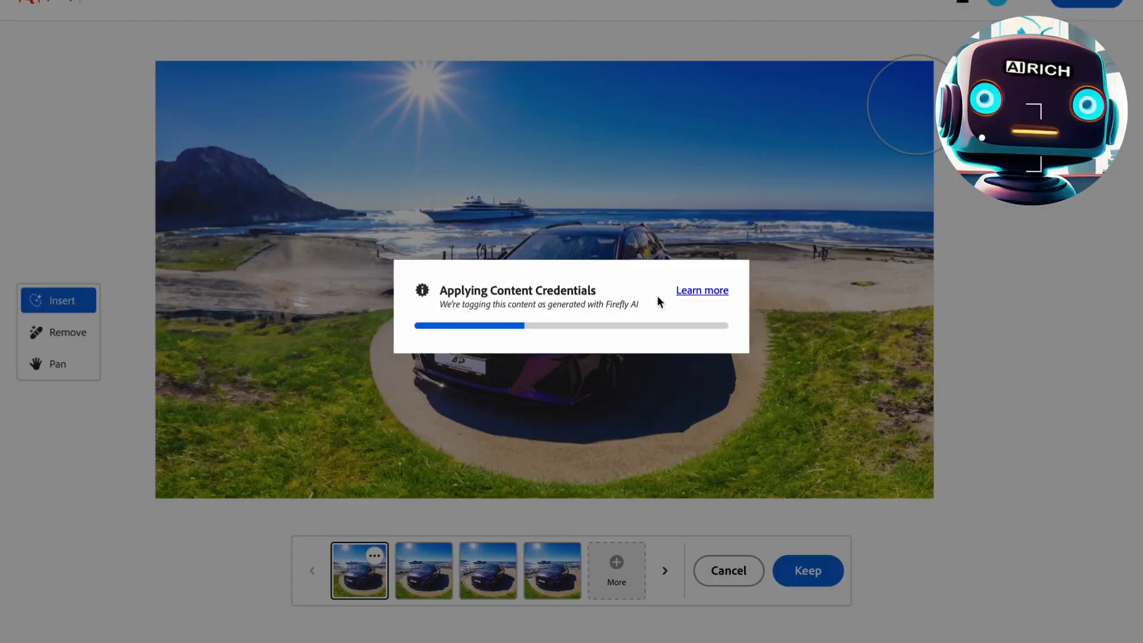
{"action": "left_click", "coordinate": [808, 570]}
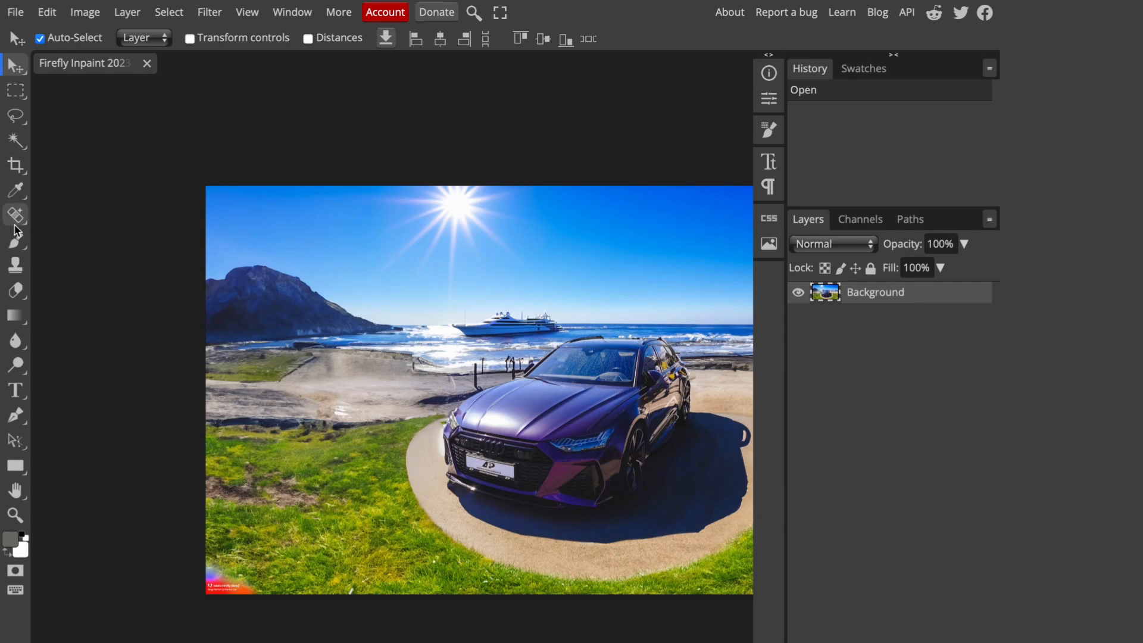
Step: Lasso the bottom-left watermark and cover it with grass using the Clone Stamp
{"action": "left_click", "coordinate": [16, 215]}
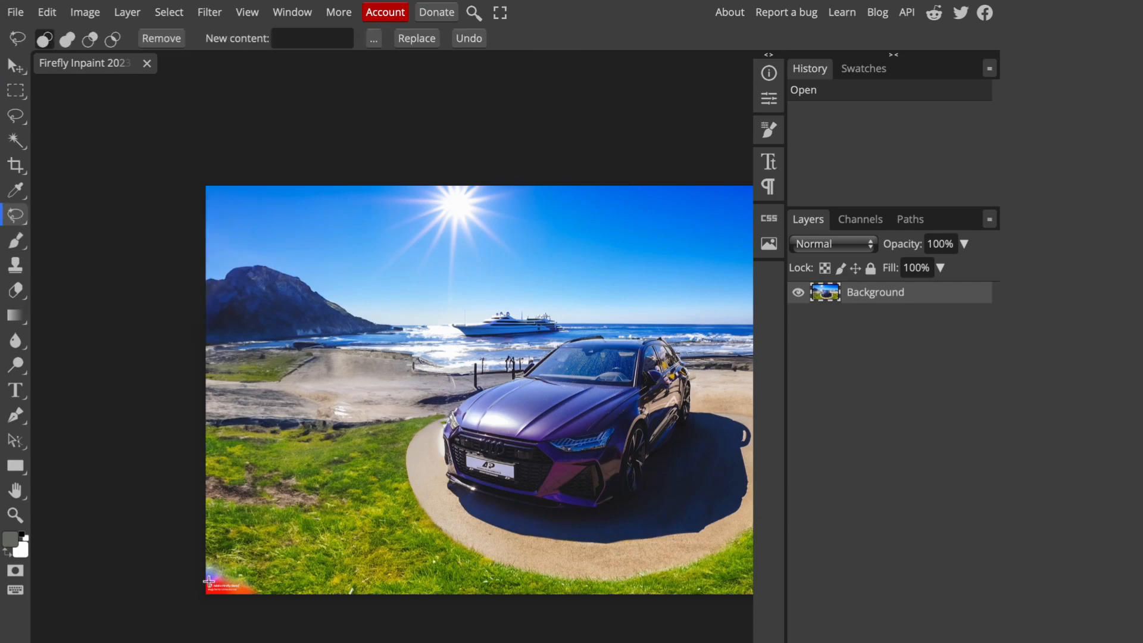
{"action": "left_click", "coordinate": [161, 39]}
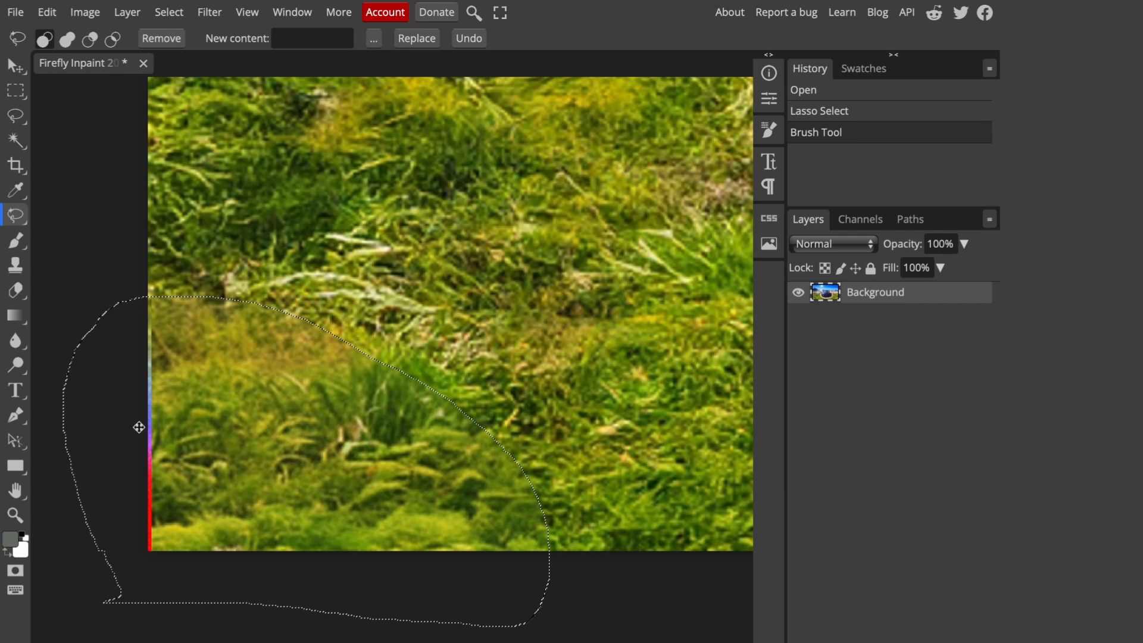
{"action": "left_click", "coordinate": [14, 265]}
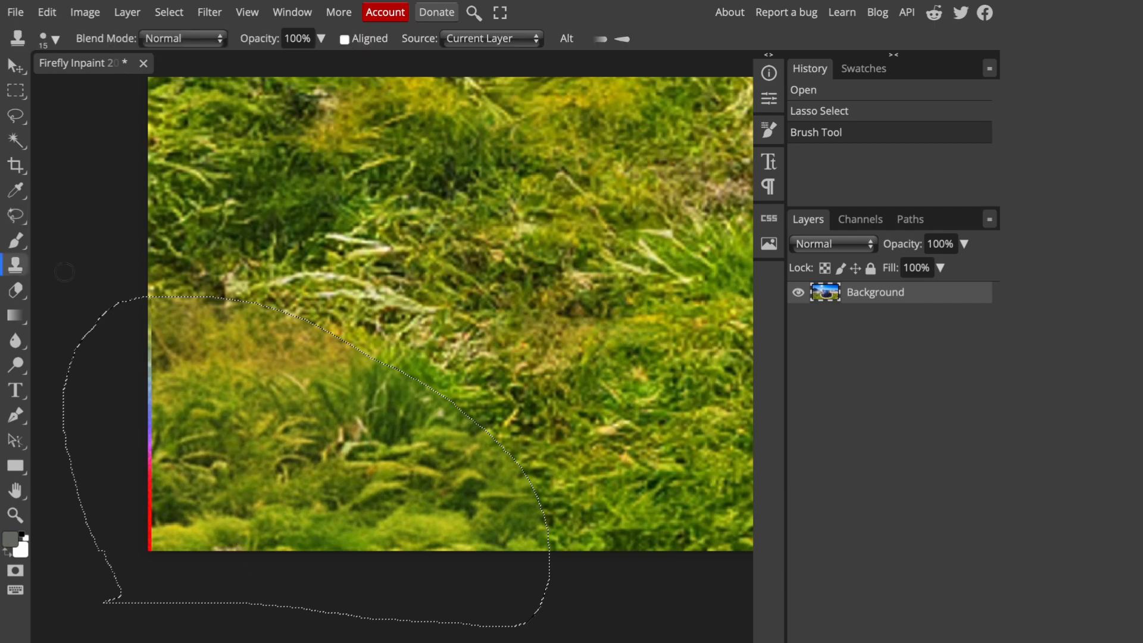
{"action": "mouse_move", "coordinate": [183, 343]}
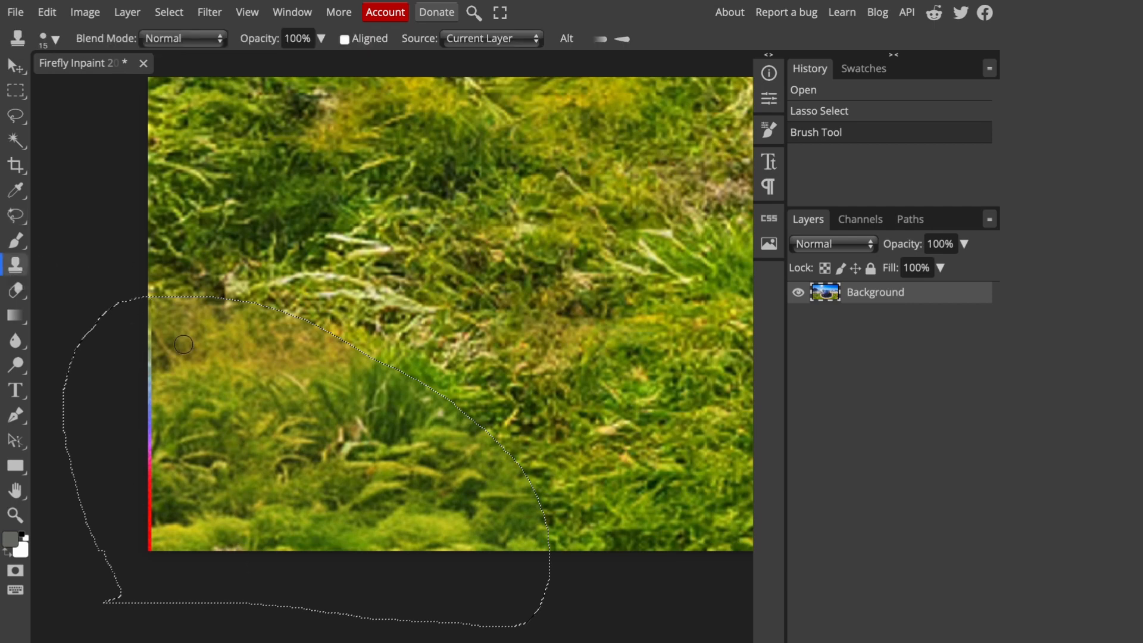
{"action": "mouse_move", "coordinate": [218, 336]}
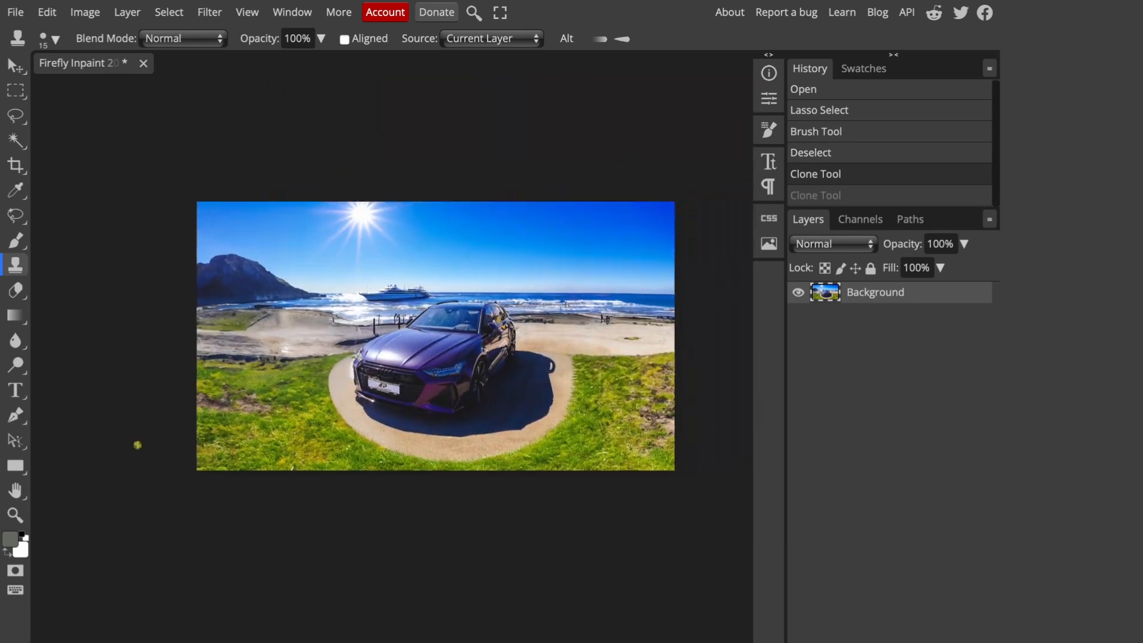
{"action": "left_click", "coordinate": [15, 12]}
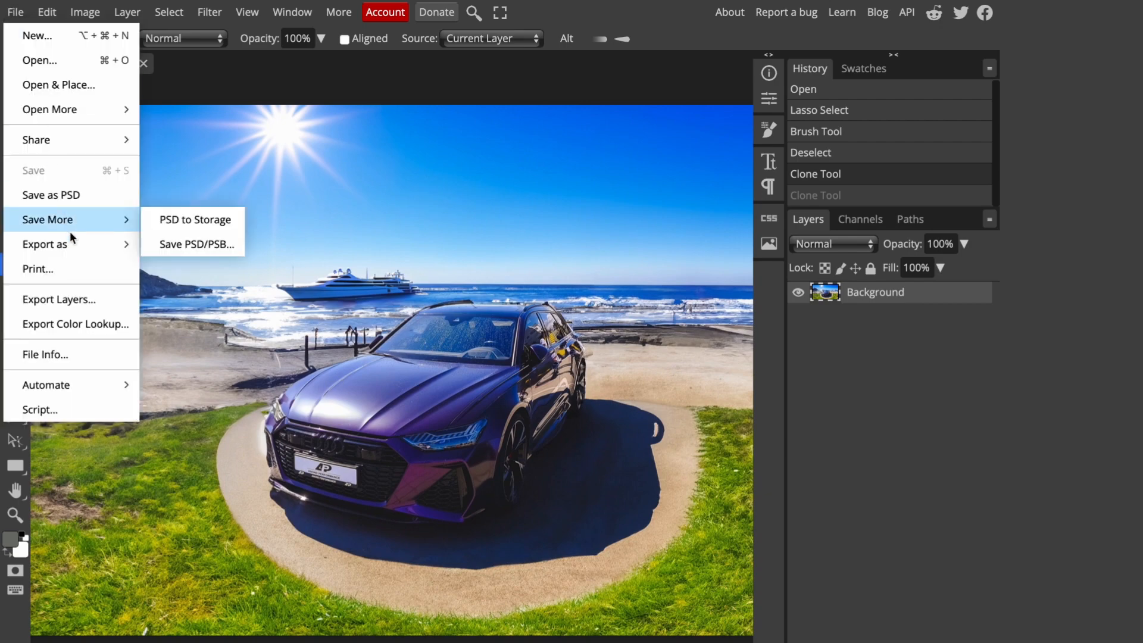